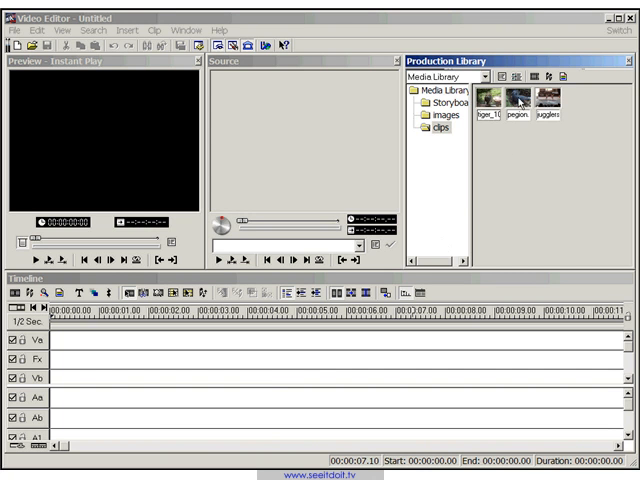
- Drag the pigeon clip from the Production Library onto the start of track Va
click(519, 99)
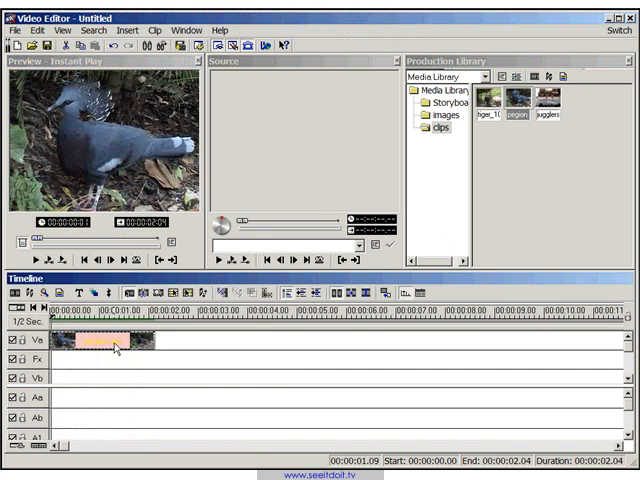
- Add the Highlight filter to the pigeon clip's video filters
right_click(105, 343)
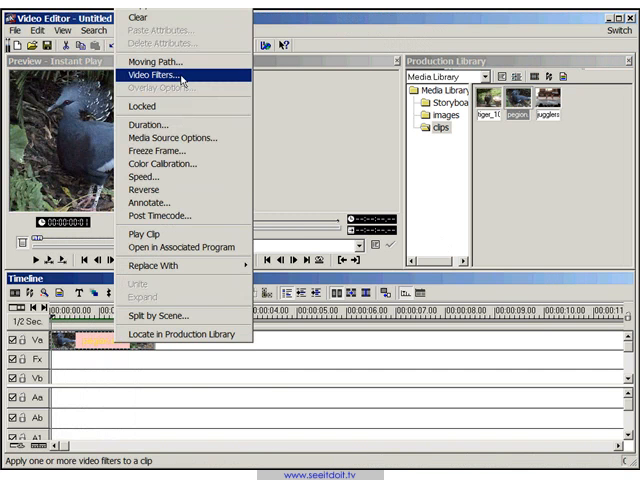
click(159, 74)
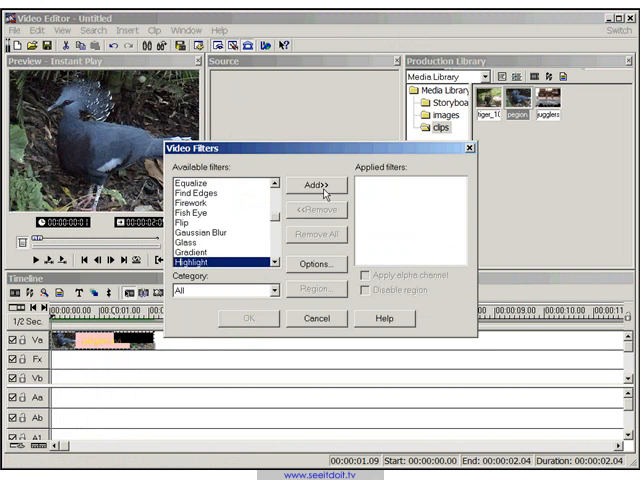
click(318, 185)
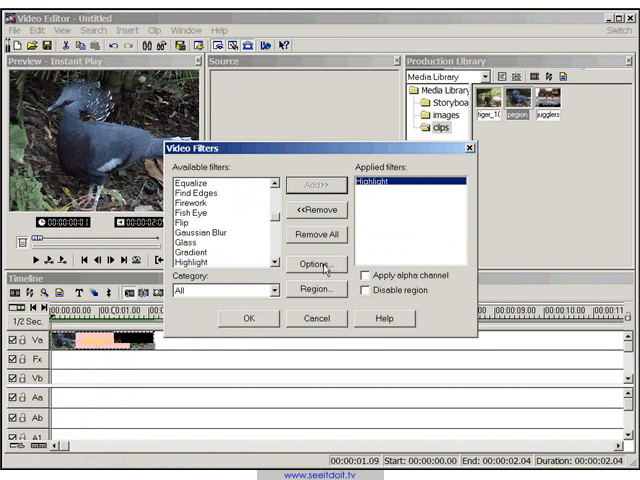
- Set the first keyframe to Highlight 26, Midtone -5 and Shadow -1
click(315, 262)
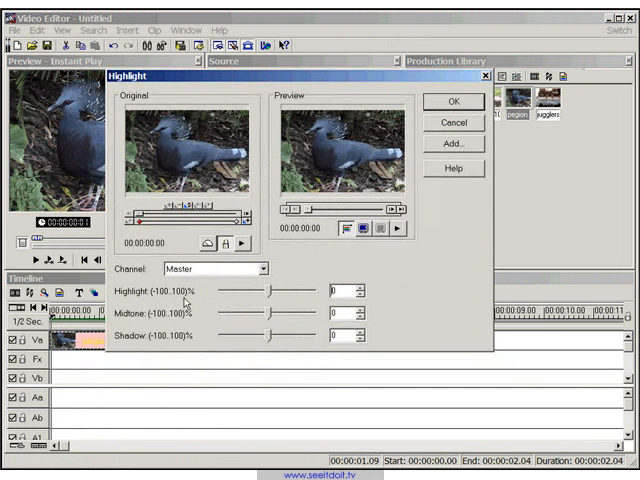
drag(278, 290, 268, 290)
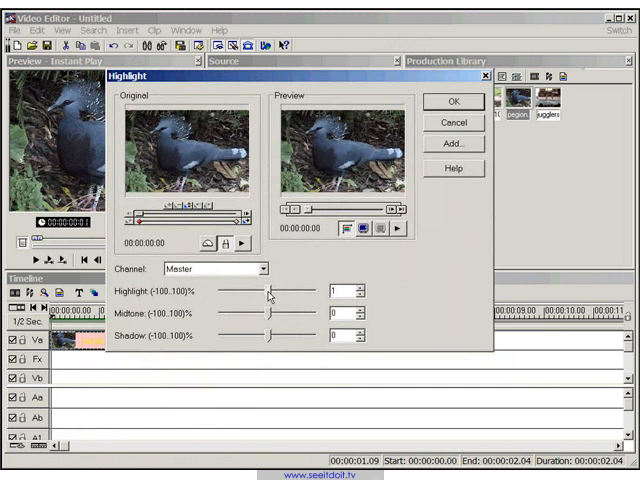
drag(268, 295, 283, 295)
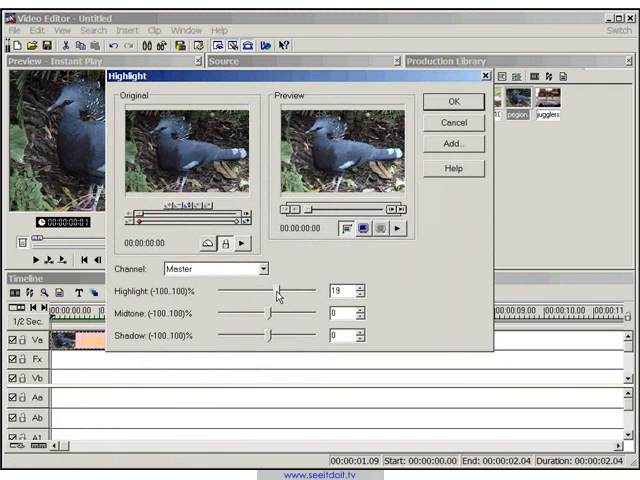
drag(272, 294, 283, 294)
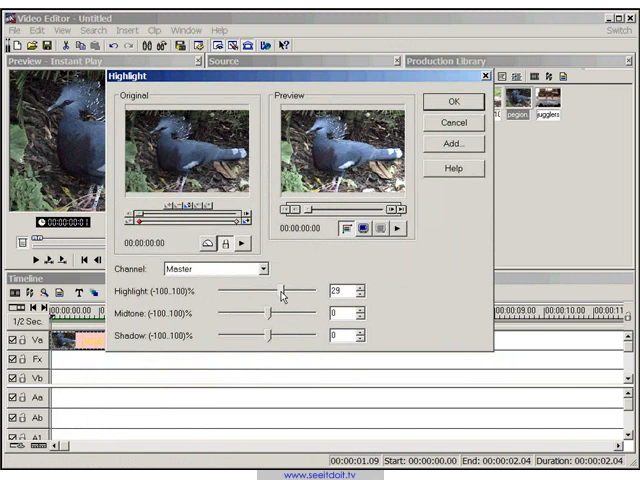
drag(285, 291, 280, 291)
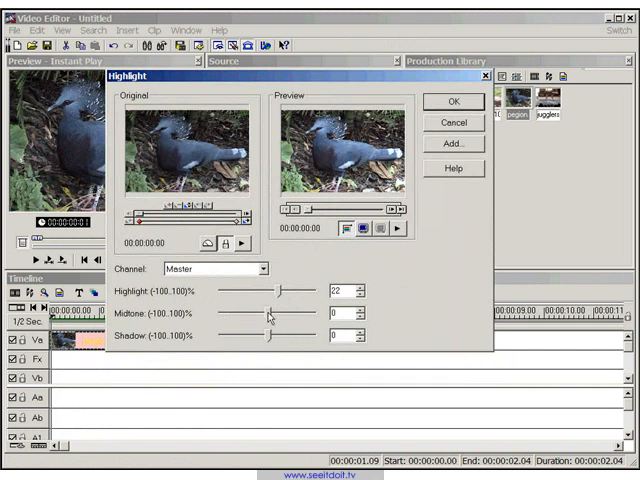
drag(275, 313, 258, 313)
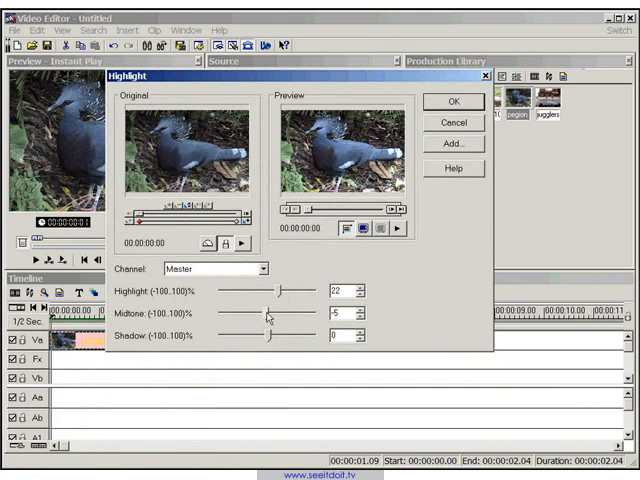
drag(275, 339, 280, 339)
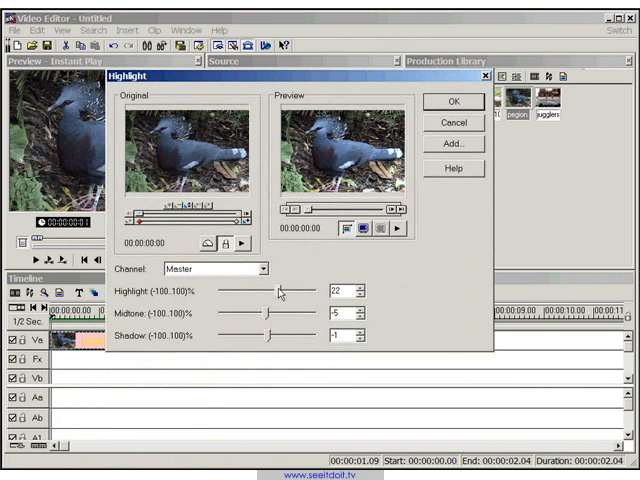
drag(280, 290, 295, 290)
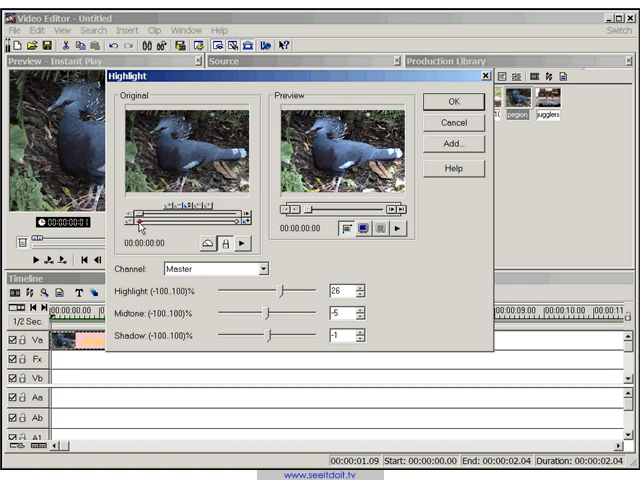
mouse_move(275, 315)
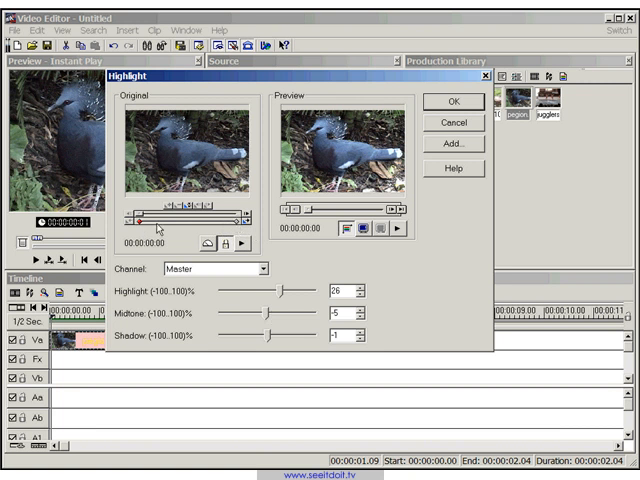
mouse_move(158, 228)
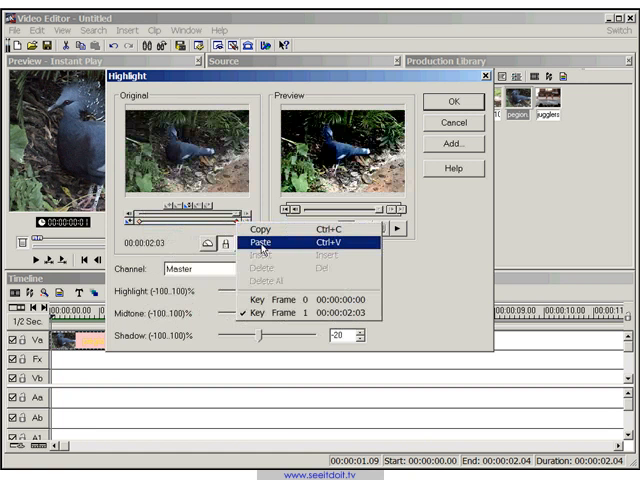
- Paste the first keyframe's settings onto the last keyframe at 2:03
click(267, 242)
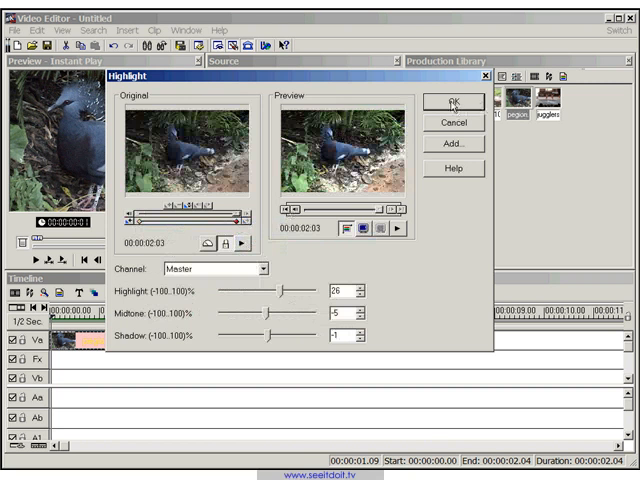
- Accept the Highlight dialog settings and reselect the pigeon clip in the library
click(451, 102)
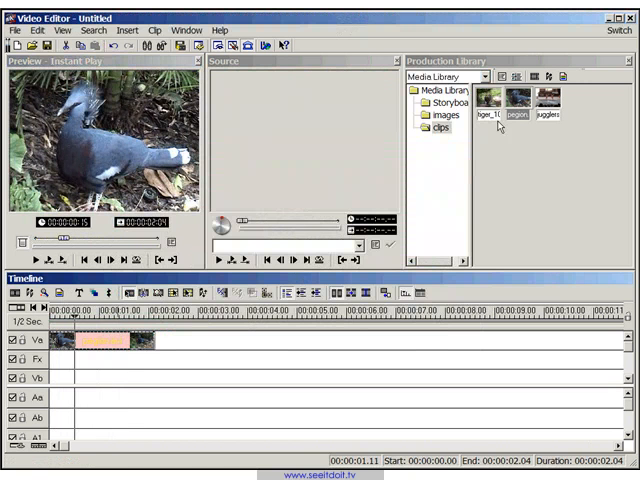
mouse_move(525, 105)
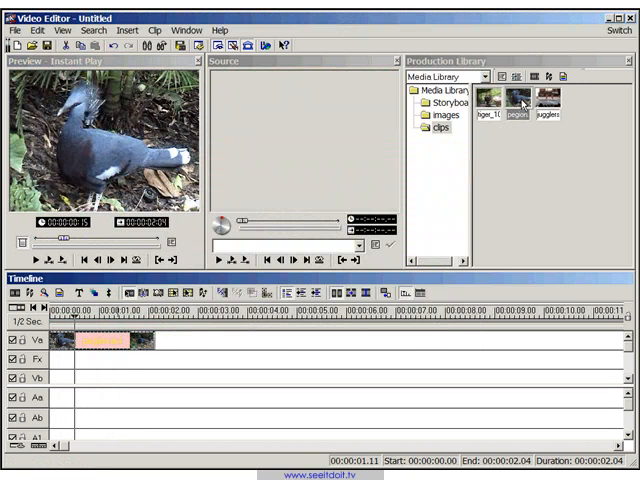
click(517, 97)
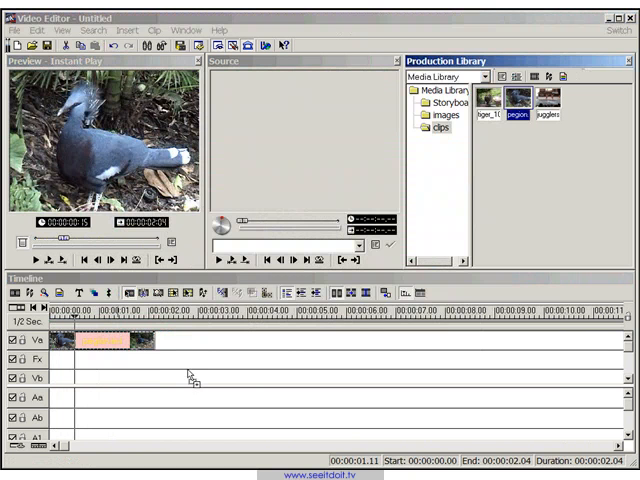